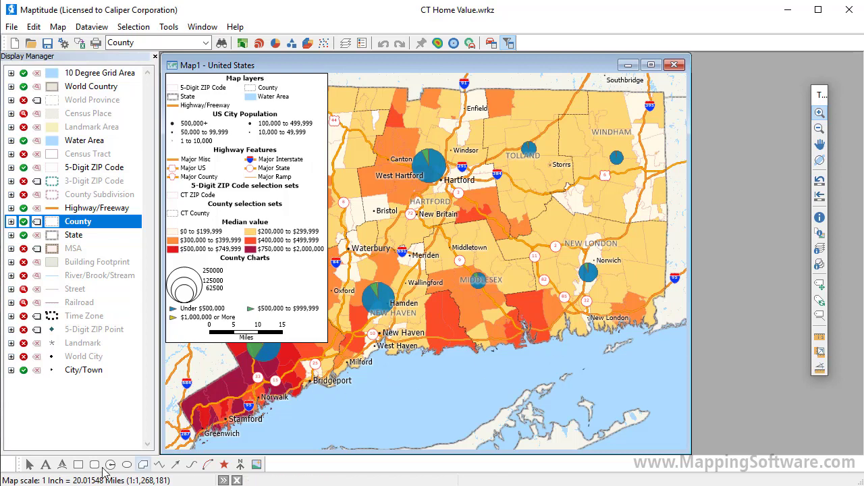
Move the legend to the lower-right corner of the map
{"action": "left_click_drag", "start_coordinate": [424, 405], "coordinate": [174, 439]}
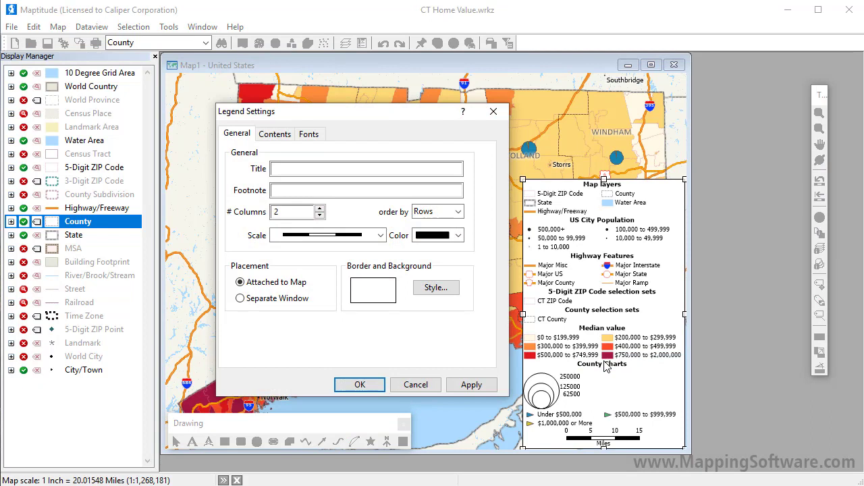
Title the legend 'LEGEND', reduce it to one column, and change the scale bar style
{"action": "left_click", "coordinate": [367, 169]}
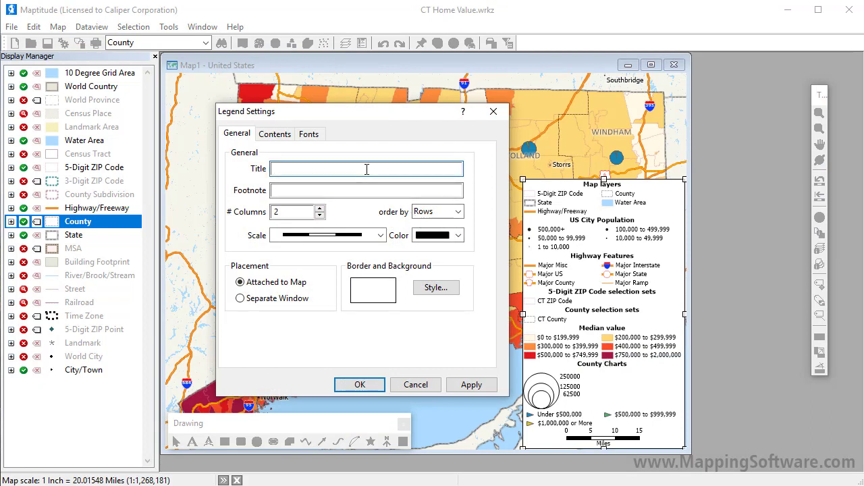
{"action": "type", "text": "LEGEND"}
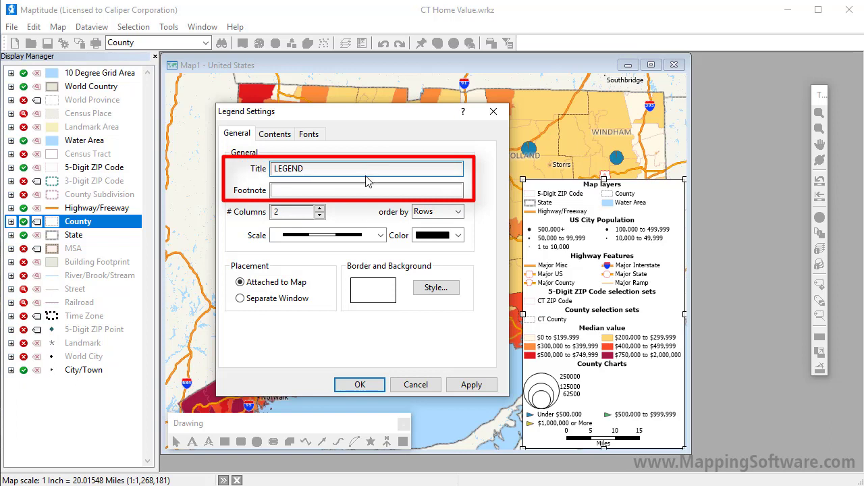
{"action": "left_click", "coordinate": [320, 215]}
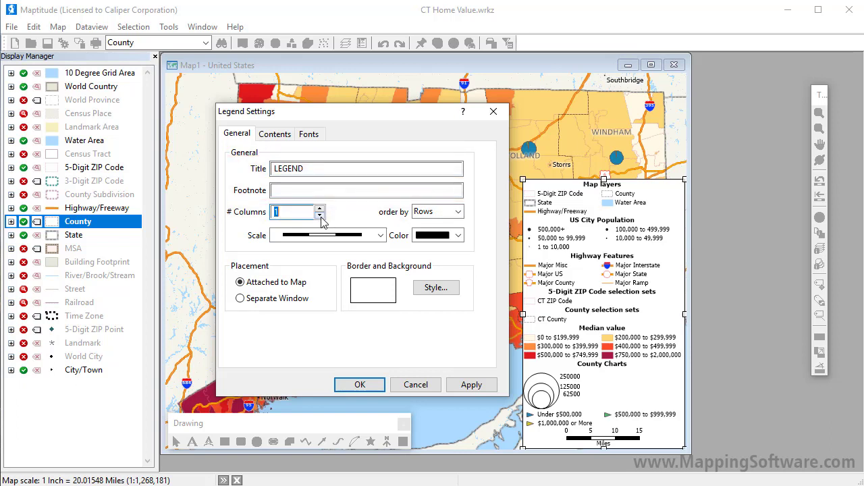
{"action": "left_click", "coordinate": [381, 235]}
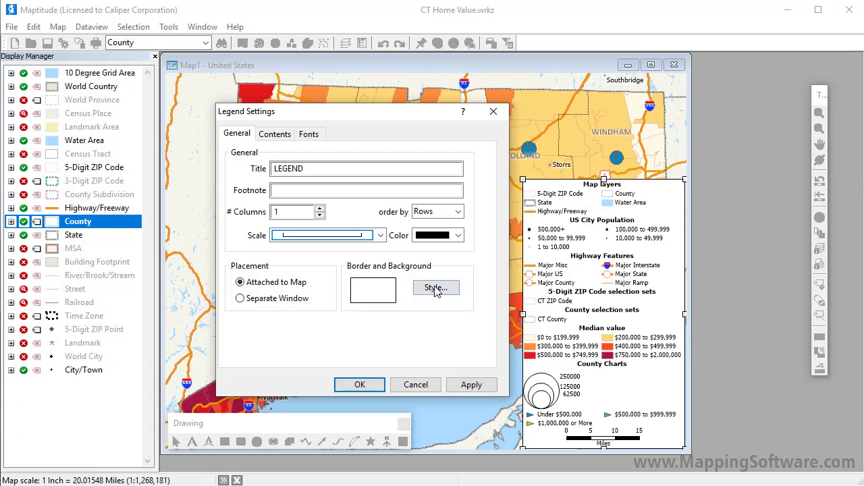
Remove the legend border, set fill opacity to 90, and apply the settings
{"action": "left_click", "coordinate": [436, 288]}
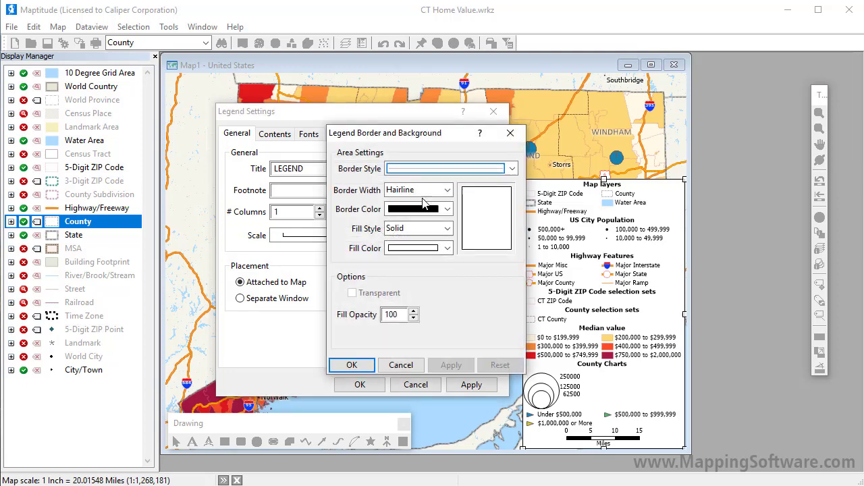
{"action": "left_click", "coordinate": [512, 169]}
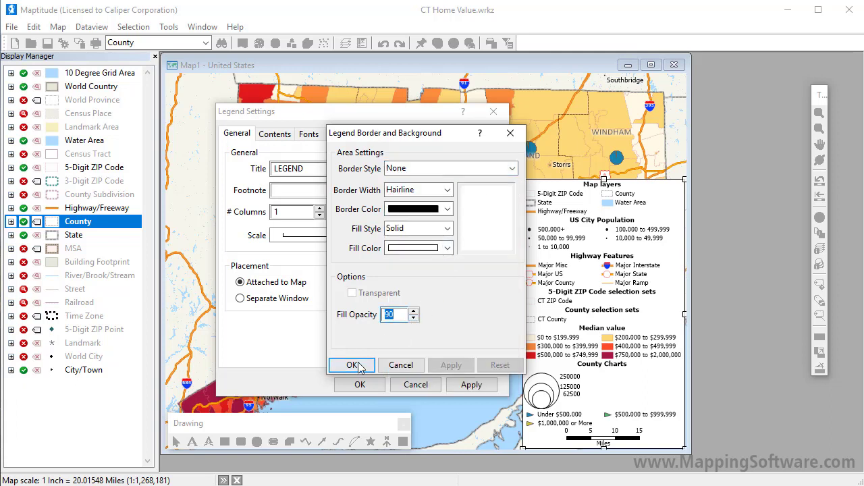
{"action": "left_click", "coordinate": [350, 364]}
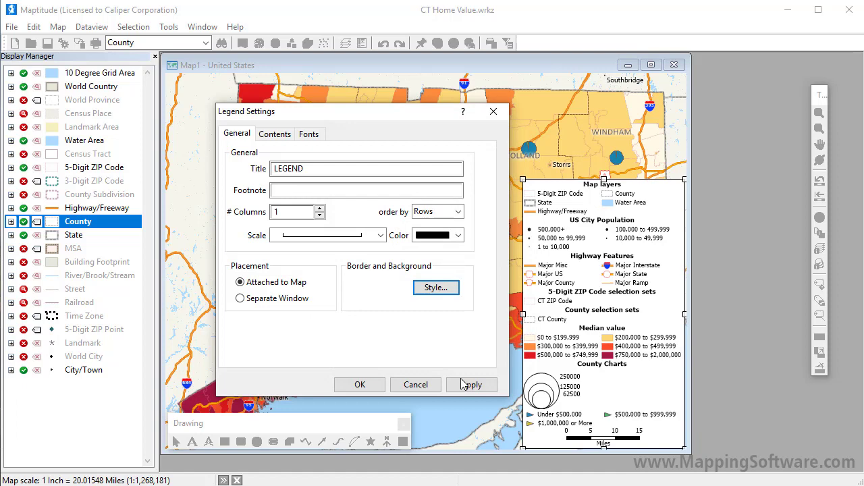
{"action": "left_click", "coordinate": [472, 384]}
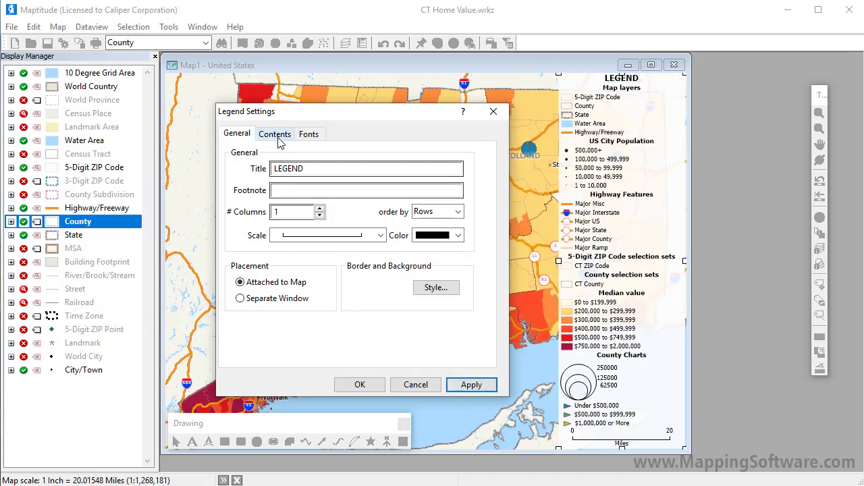
On the Contents tab, exclude selection sets and feature display settings from the legend
{"action": "left_click", "coordinate": [274, 134]}
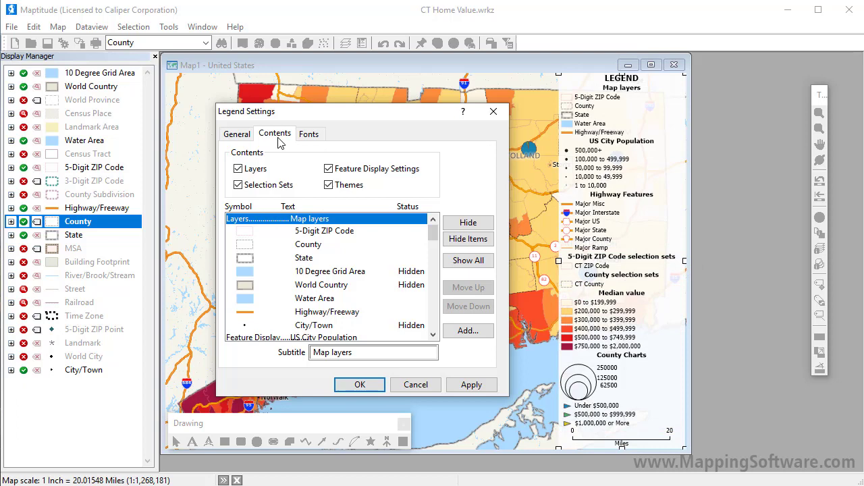
{"action": "left_click", "coordinate": [238, 184]}
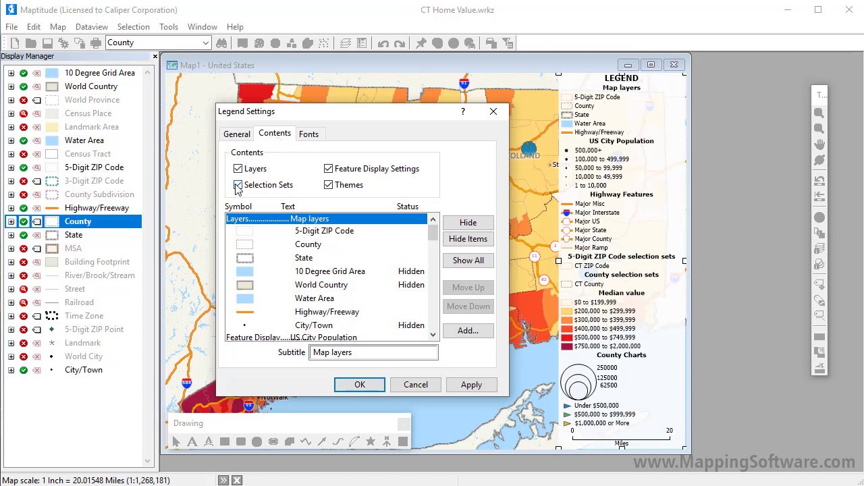
{"action": "left_click", "coordinate": [238, 184]}
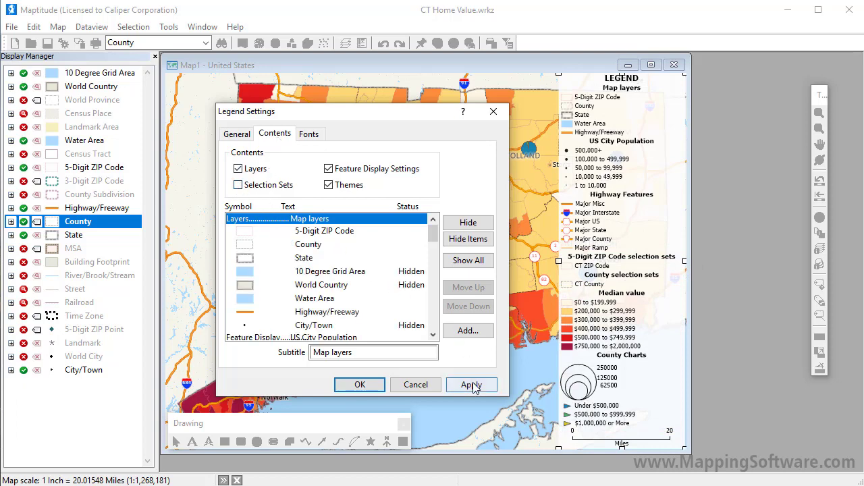
{"action": "left_click", "coordinate": [472, 384]}
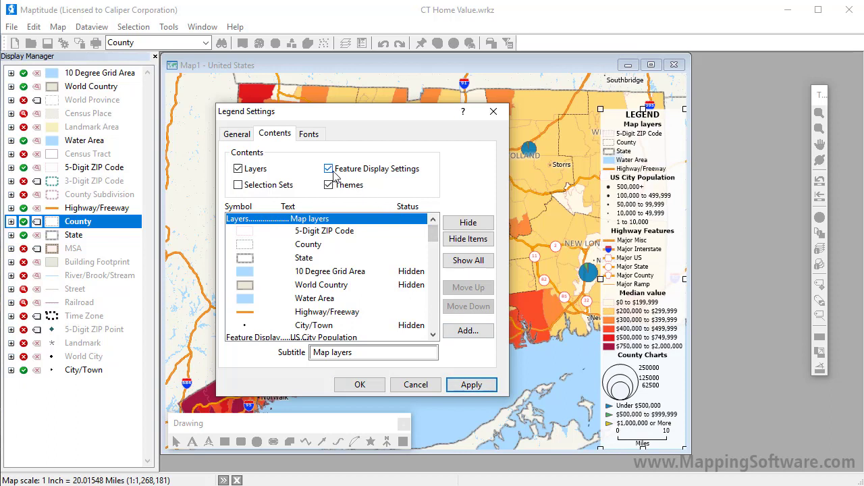
{"action": "left_click", "coordinate": [329, 169]}
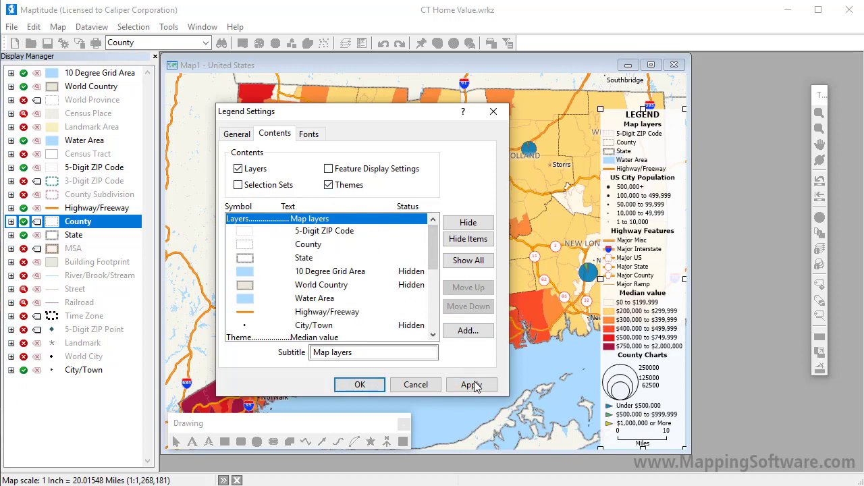
{"action": "left_click", "coordinate": [471, 385]}
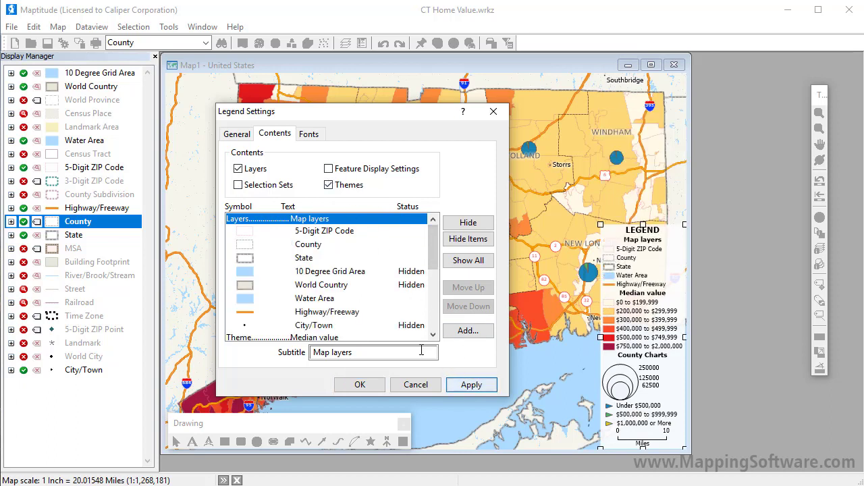
Hide Water Area, Highway/Freeway and the Map layers subtitle from the legend
{"action": "left_click", "coordinate": [315, 298]}
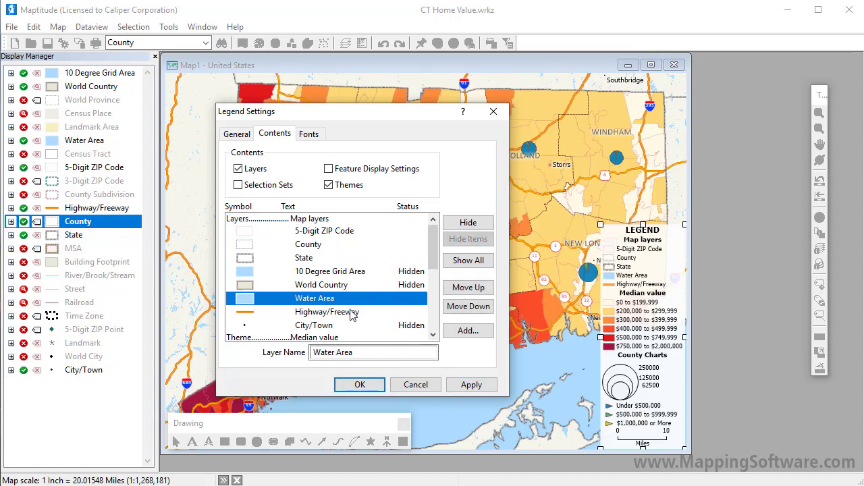
{"action": "left_click", "coordinate": [327, 312]}
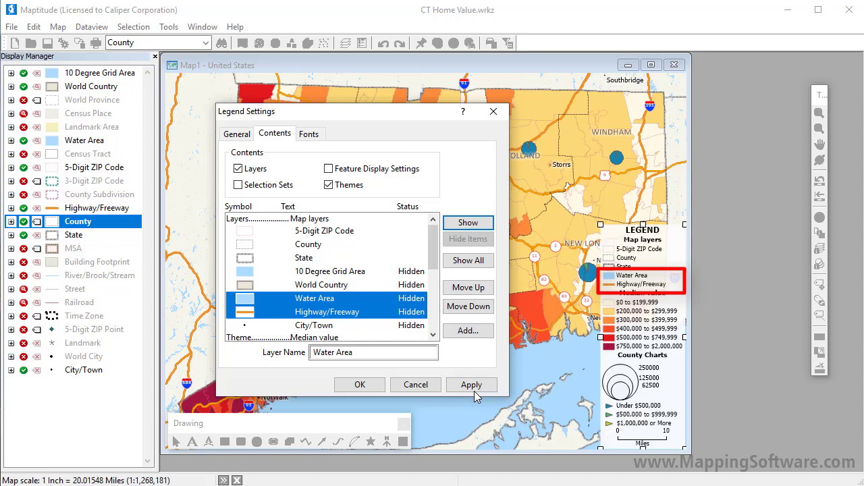
{"action": "left_click", "coordinate": [471, 384]}
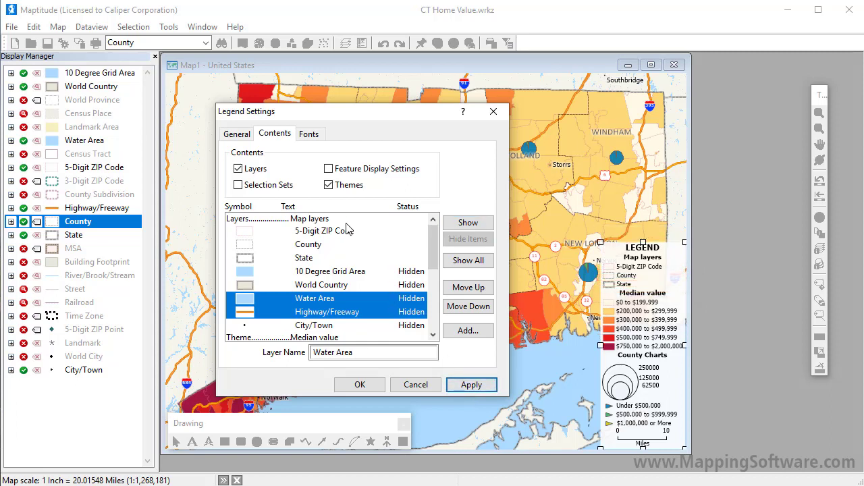
{"action": "left_click", "coordinate": [309, 218]}
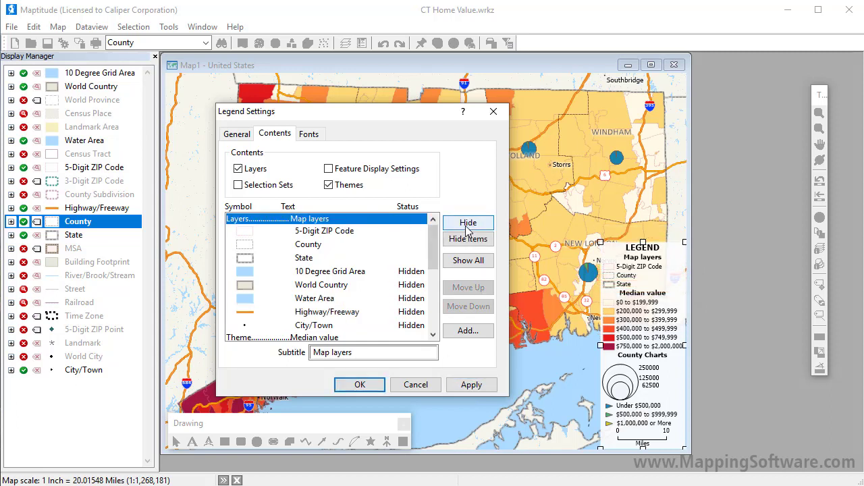
{"action": "left_click", "coordinate": [471, 384]}
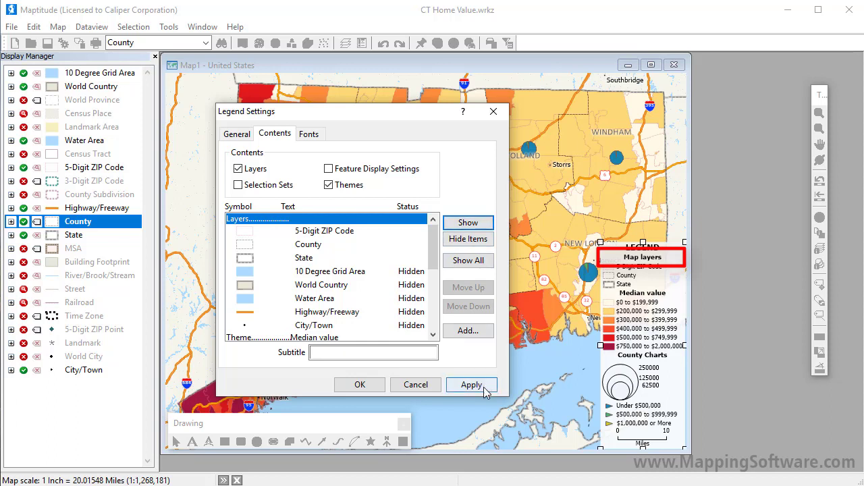
{"action": "left_click", "coordinate": [471, 385]}
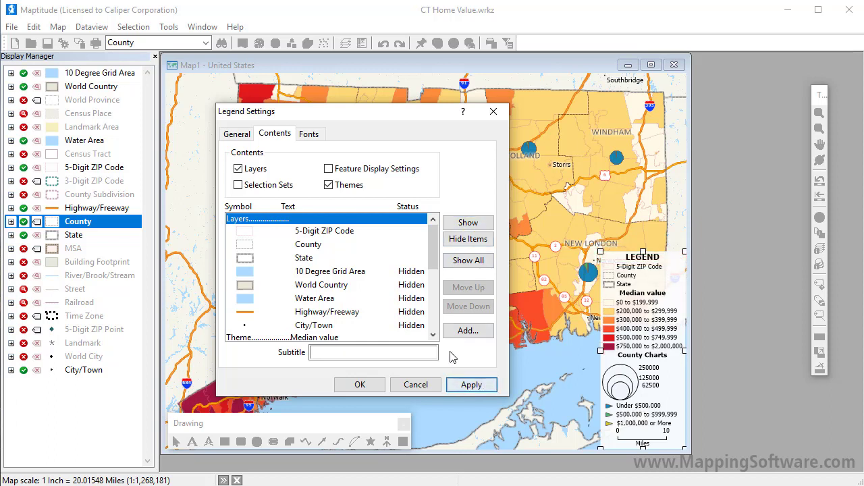
Replace the County Charts subtitle with 'Home Value Distribution'
{"action": "scroll", "scroll_direction": "down", "scroll_amount": 3}
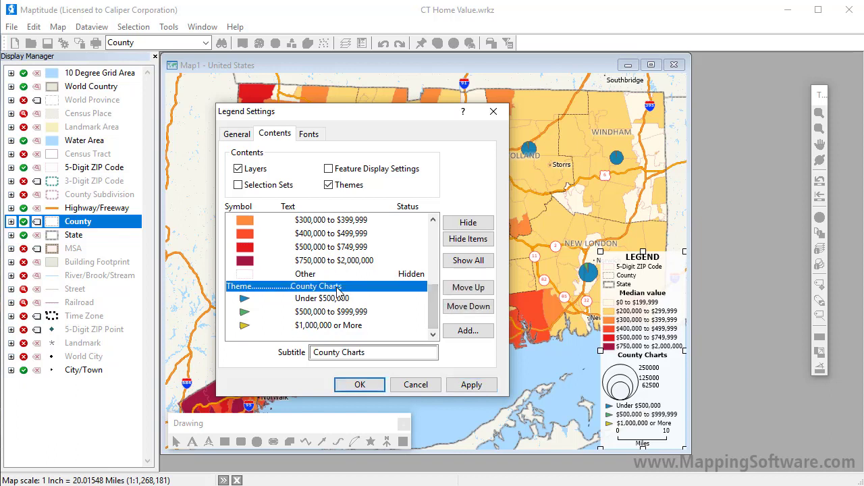
{"action": "triple_click", "coordinate": [373, 352]}
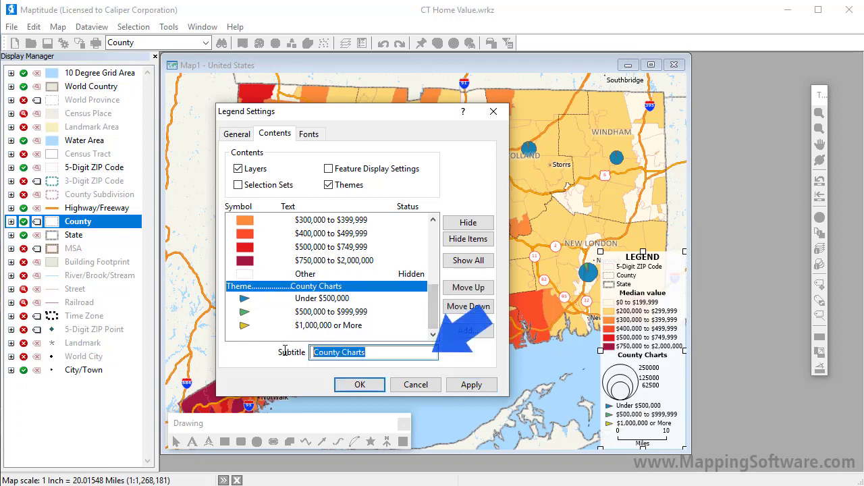
{"action": "type", "text": "Home V"}
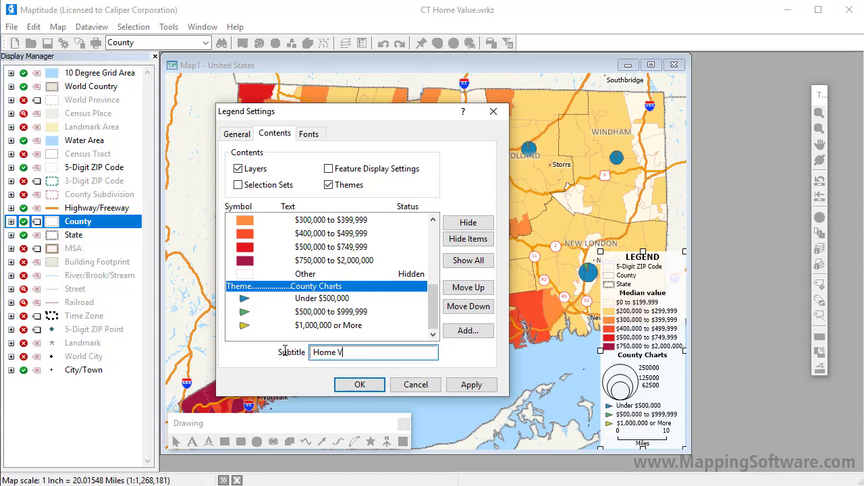
{"action": "type", "text": "alue Distribution"}
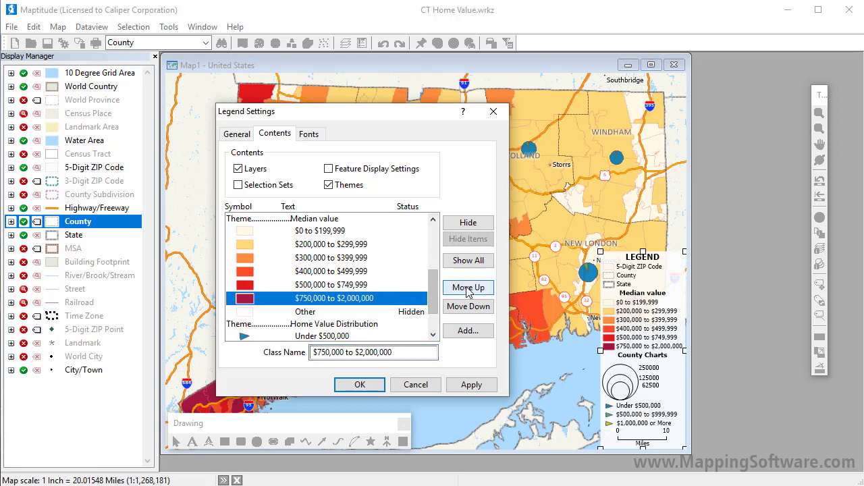
Reorder the Median value classes from $750,000 down to $0 and apply
{"action": "left_click", "coordinate": [468, 288]}
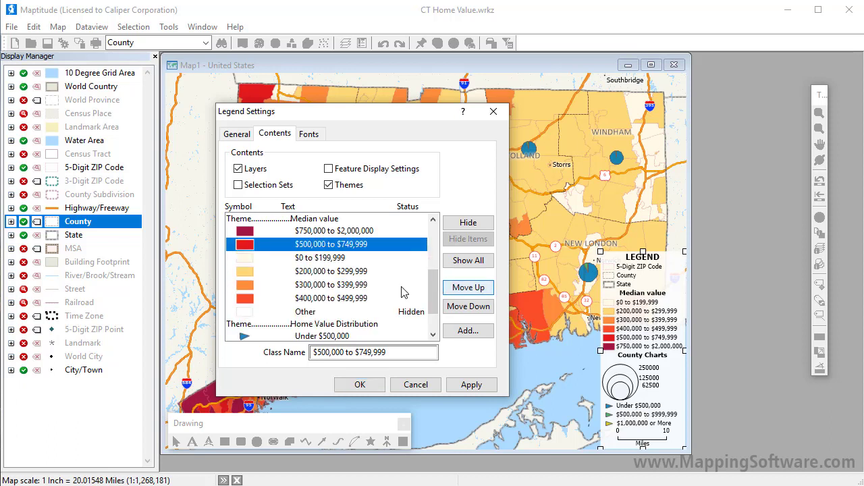
{"action": "left_click", "coordinate": [468, 287]}
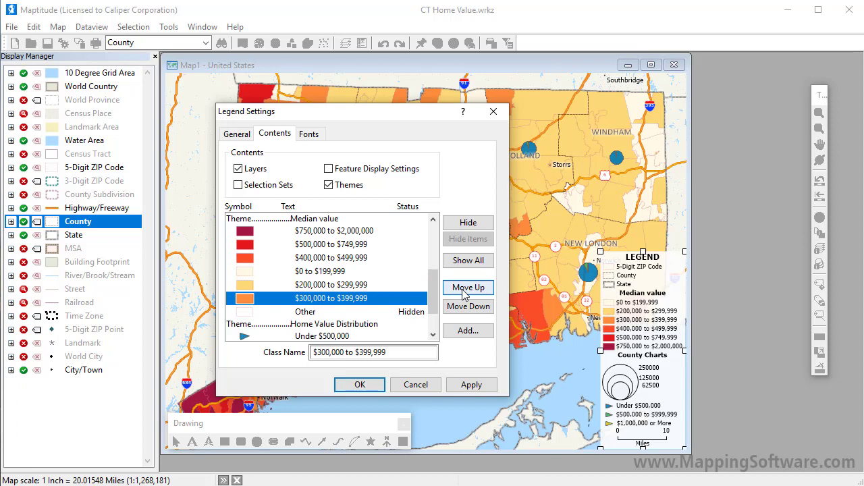
{"action": "left_click", "coordinate": [467, 287]}
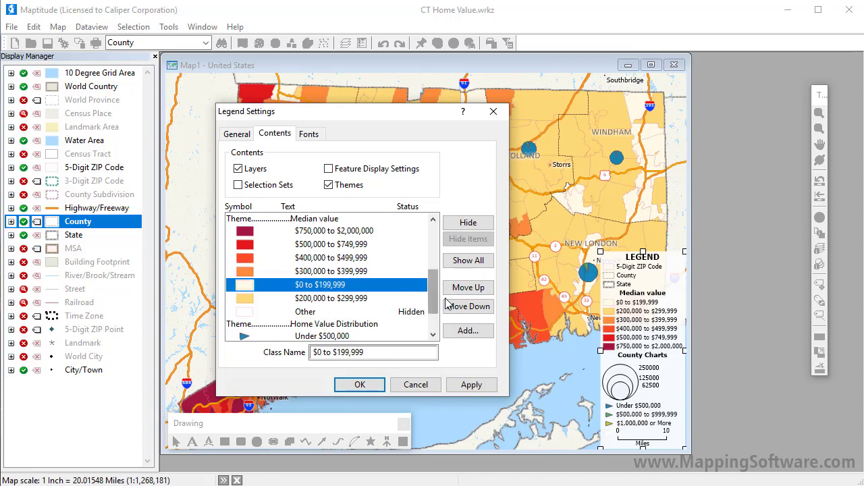
{"action": "left_click", "coordinate": [468, 306]}
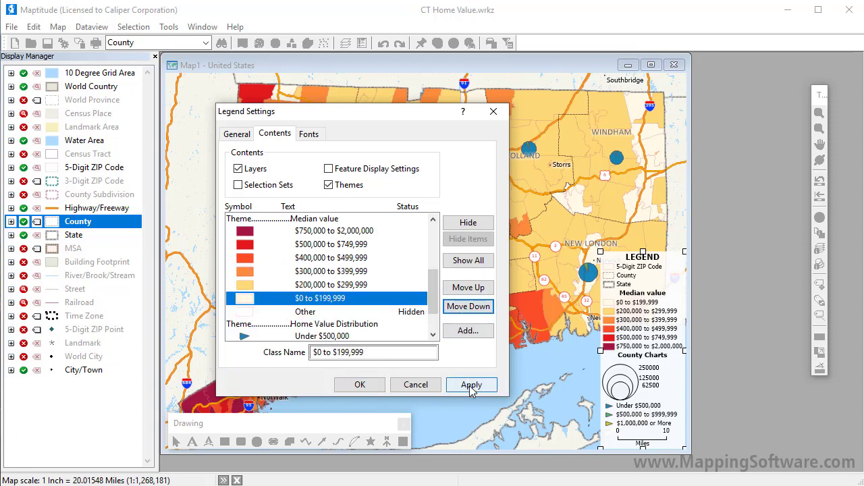
{"action": "left_click", "coordinate": [471, 385]}
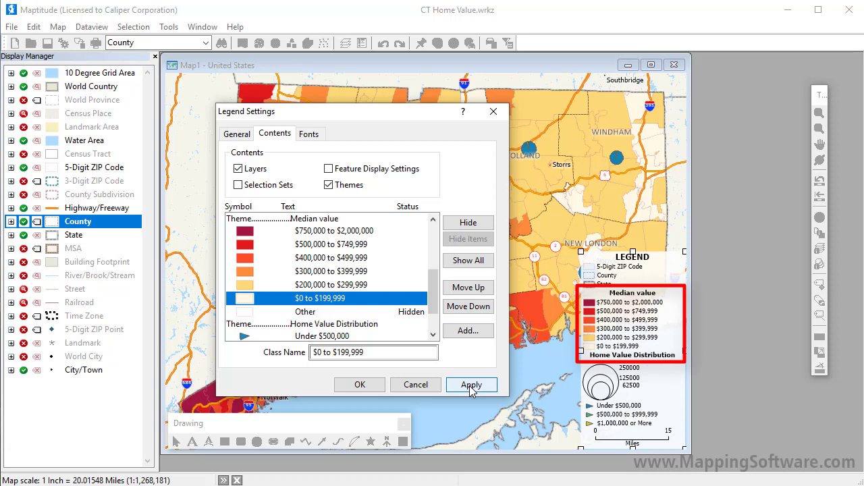
{"action": "left_click", "coordinate": [471, 385]}
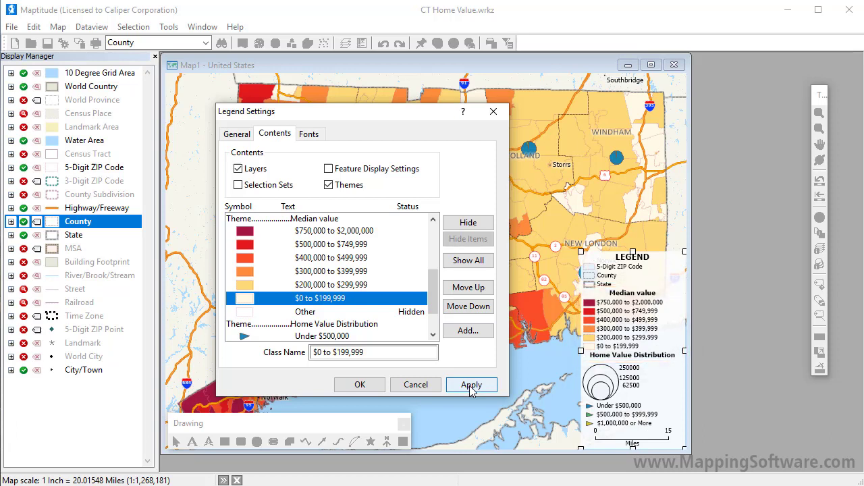
{"action": "left_click", "coordinate": [310, 133]}
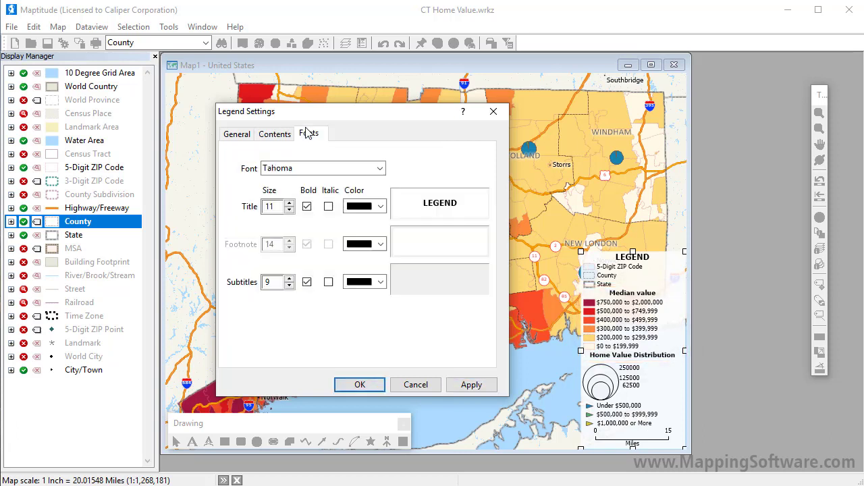
On the legend Fonts tab, adjust the title font size toward 14
{"action": "left_click", "coordinate": [310, 133]}
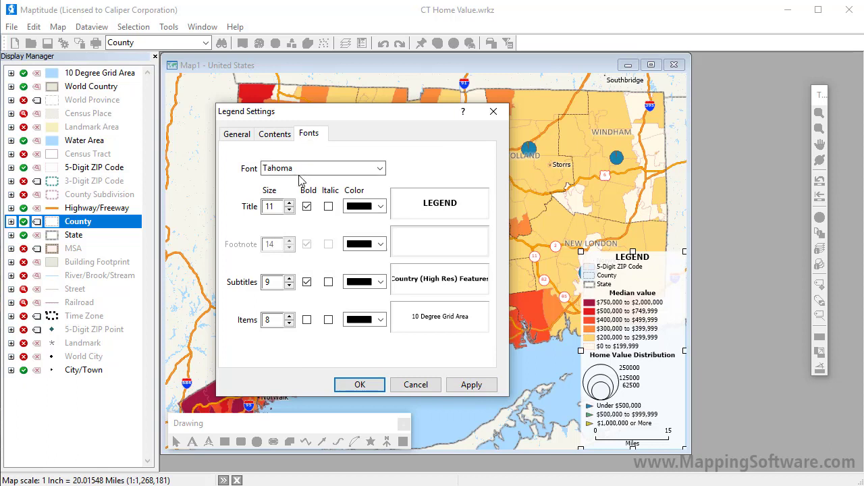
{"action": "left_click", "coordinate": [289, 203]}
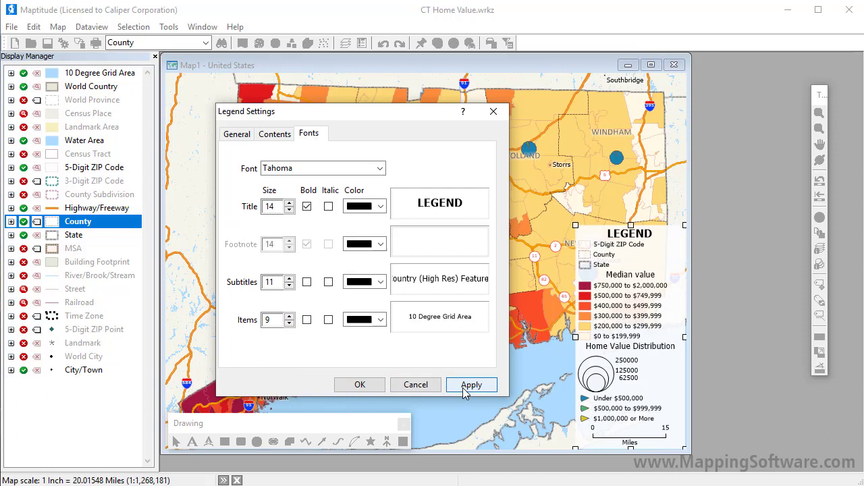
{"action": "mouse_move", "coordinate": [236, 139]}
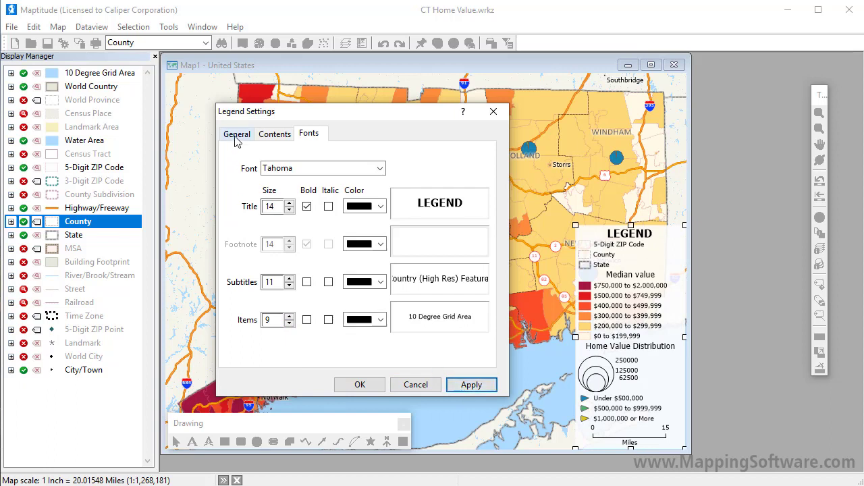
Place the legend in a separate window and drag it right of the map
{"action": "left_click", "coordinate": [237, 133]}
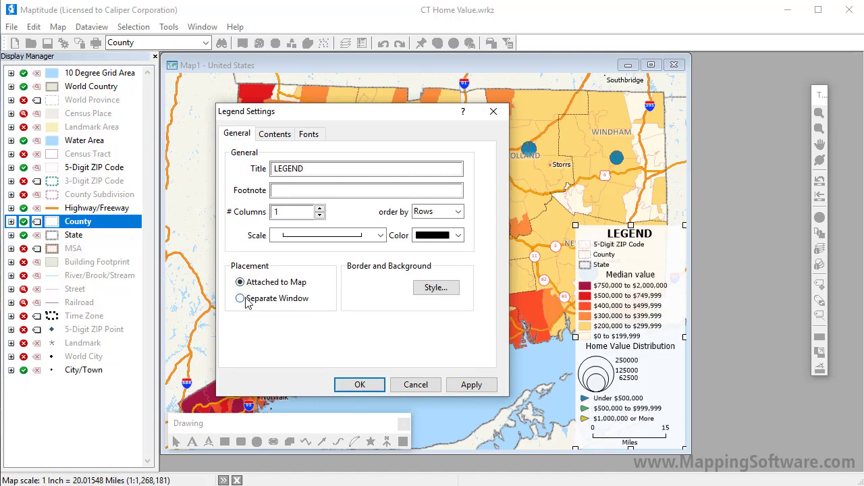
{"action": "left_click", "coordinate": [240, 299]}
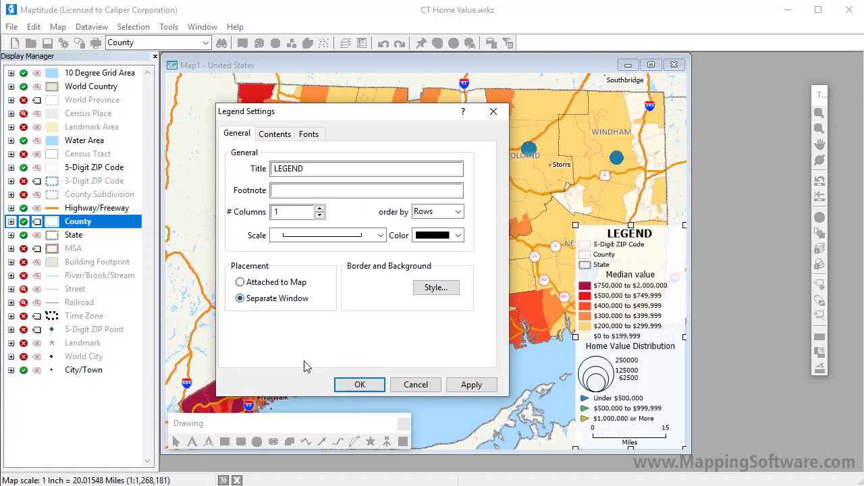
{"action": "left_click", "coordinate": [359, 384]}
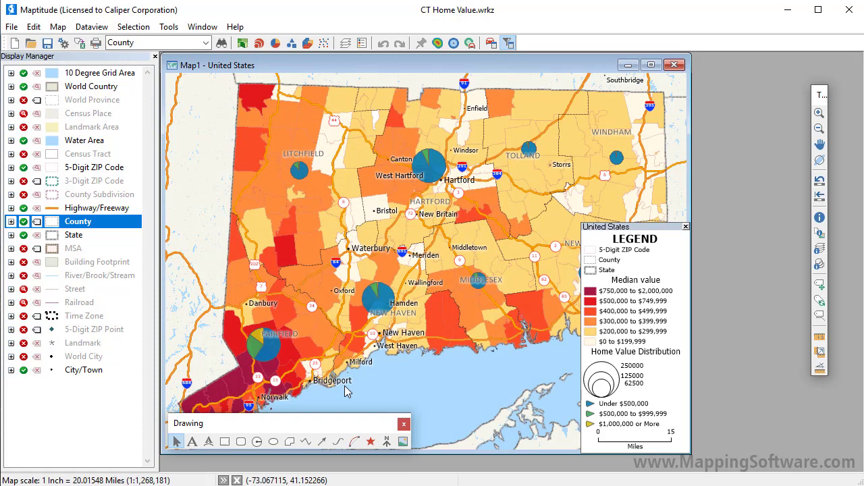
{"action": "mouse_move", "coordinate": [603, 235]}
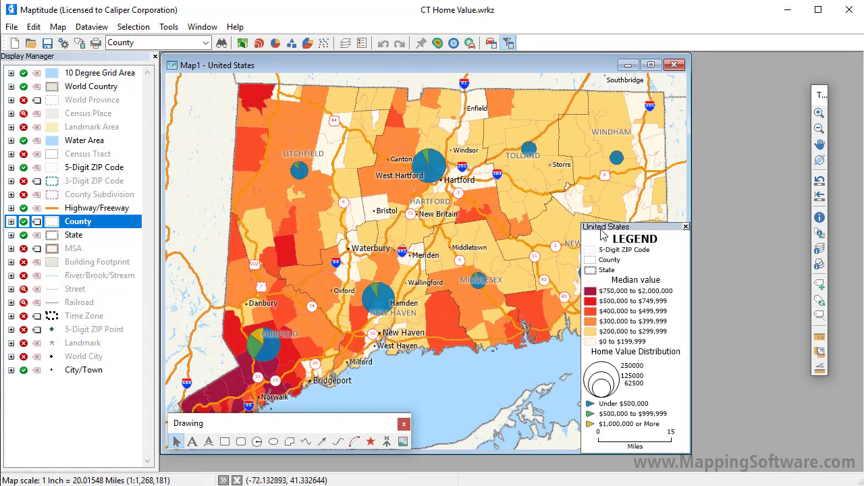
{"action": "left_click_drag", "start_coordinate": [604, 226], "coordinate": [719, 171]}
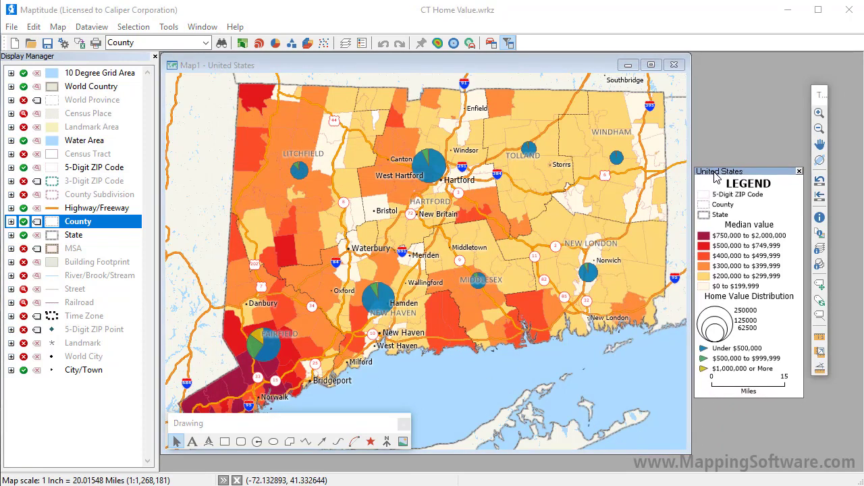